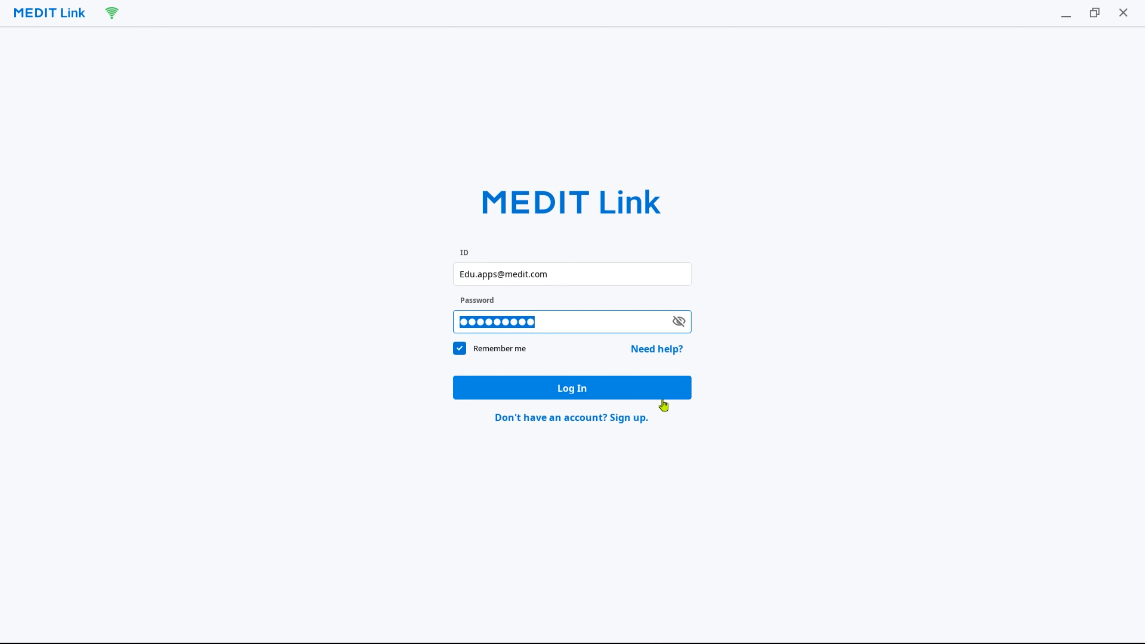
# Sign in, then install Medit Model Builder from the App Box
pyautogui.click(572, 389)
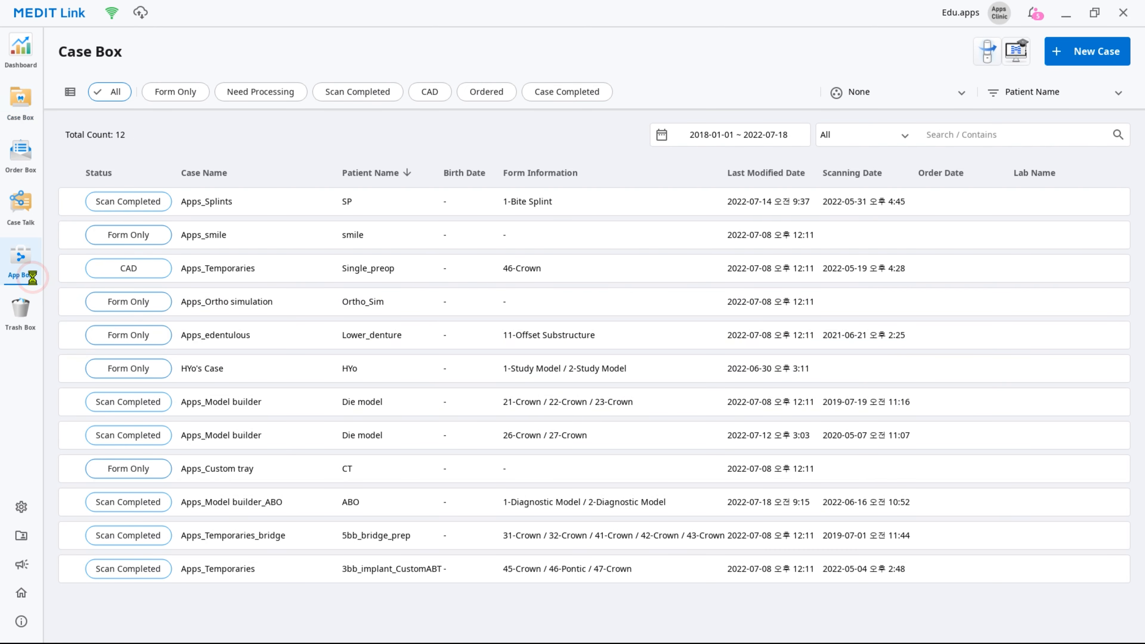
pyautogui.click(20, 259)
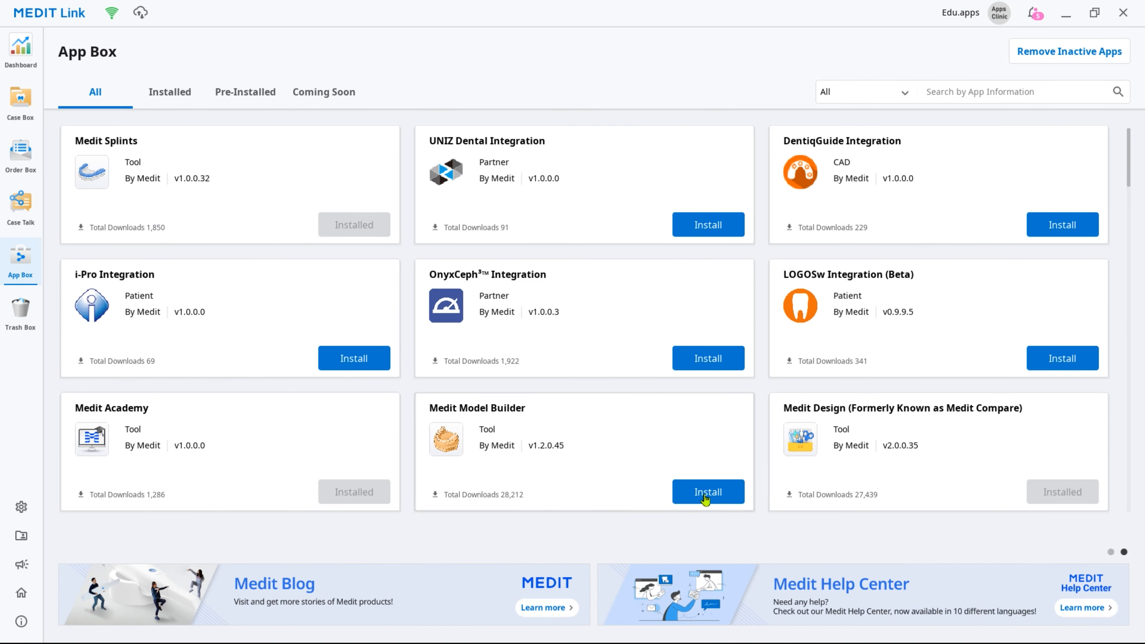
pyautogui.click(709, 492)
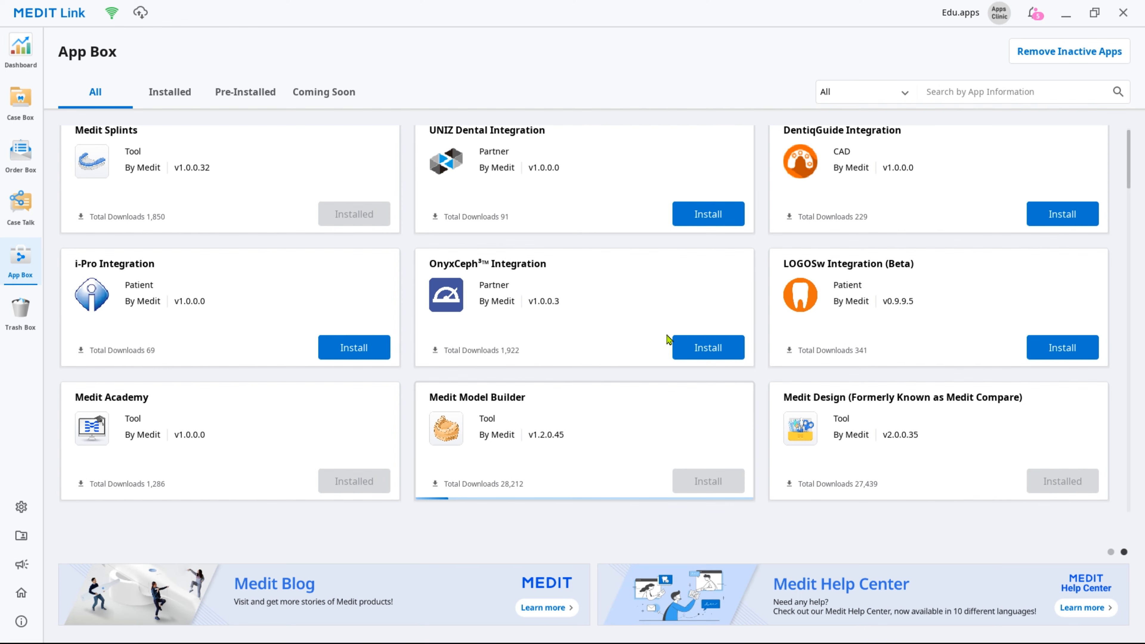
pyautogui.click(708, 481)
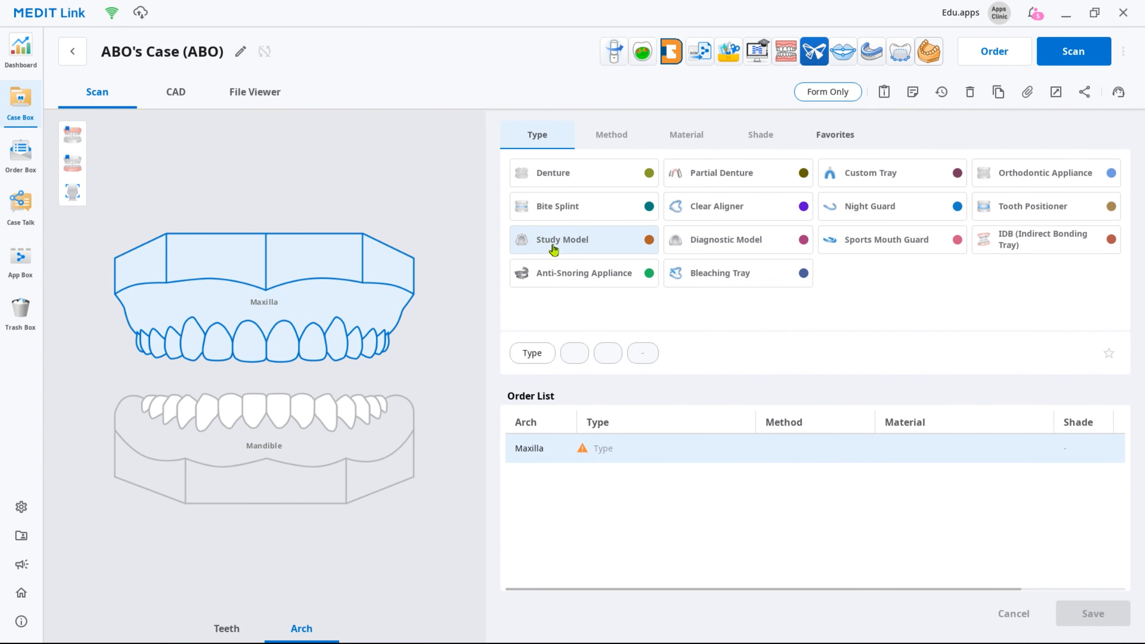
# Set maxilla and mandible to Diagnostic Model and launch Model Builder from the case File Viewer
pyautogui.click(718, 240)
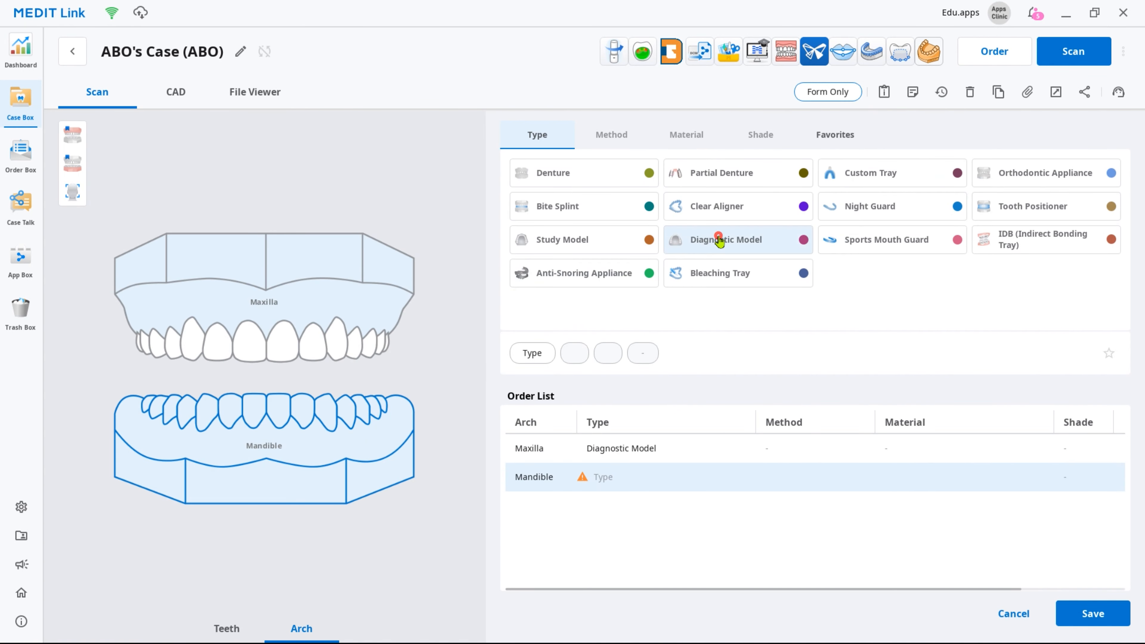
pyautogui.click(718, 240)
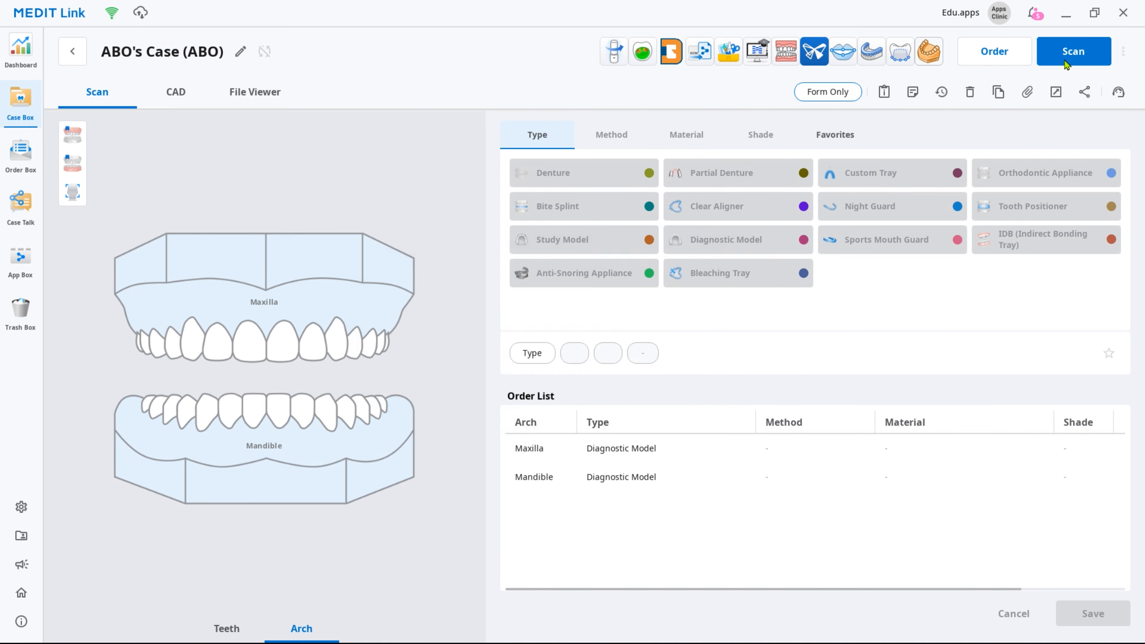
pyautogui.click(1073, 51)
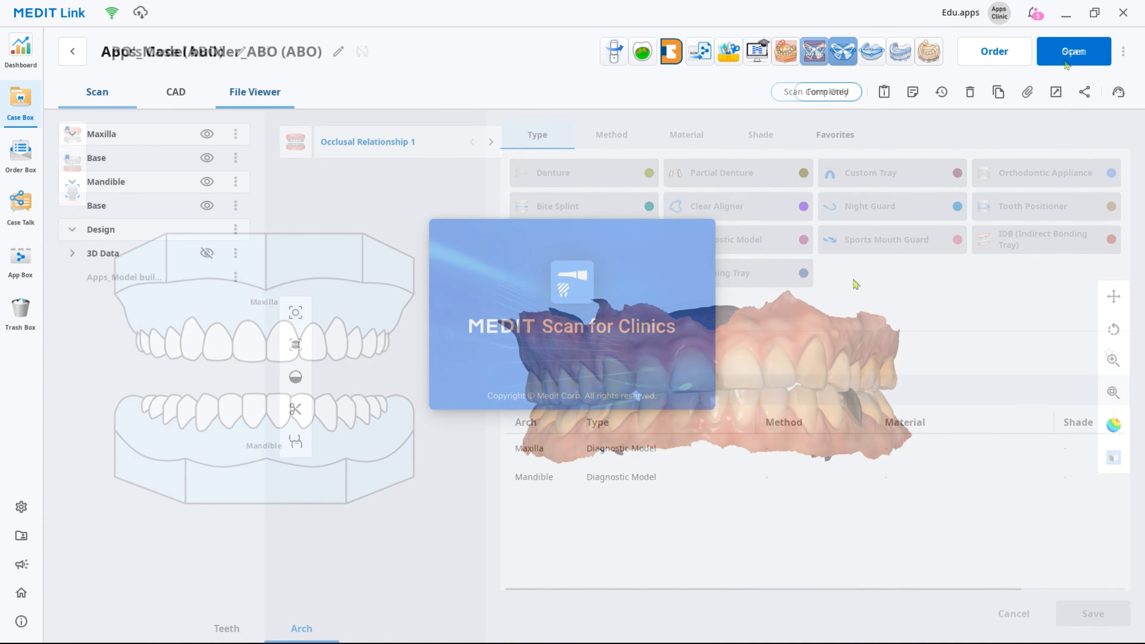
pyautogui.moveTo(786, 51)
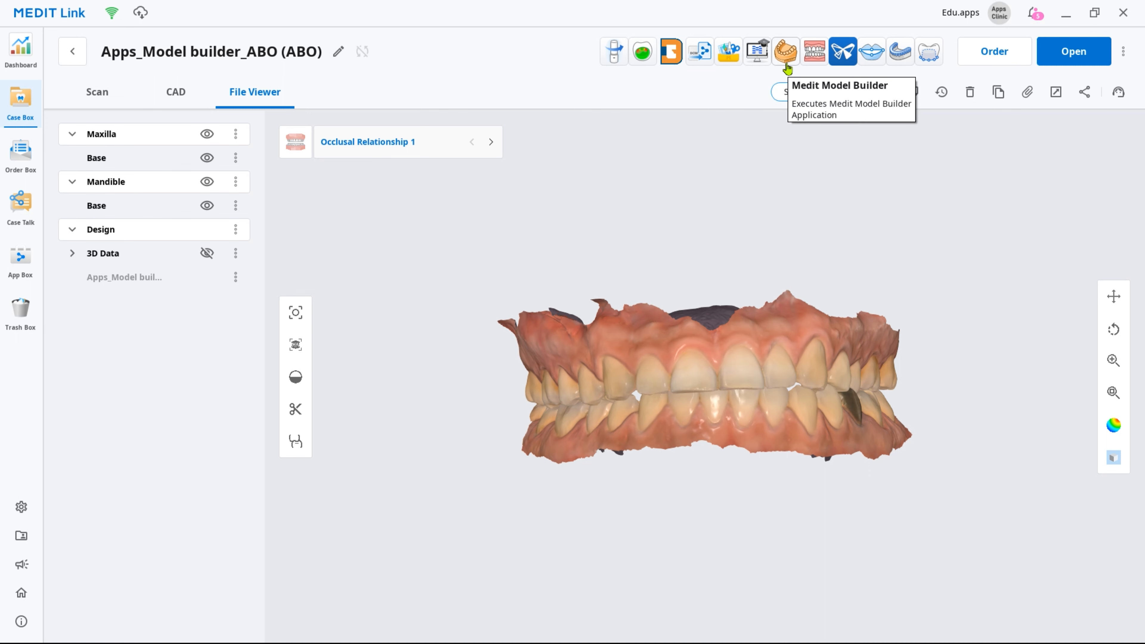
pyautogui.click(786, 51)
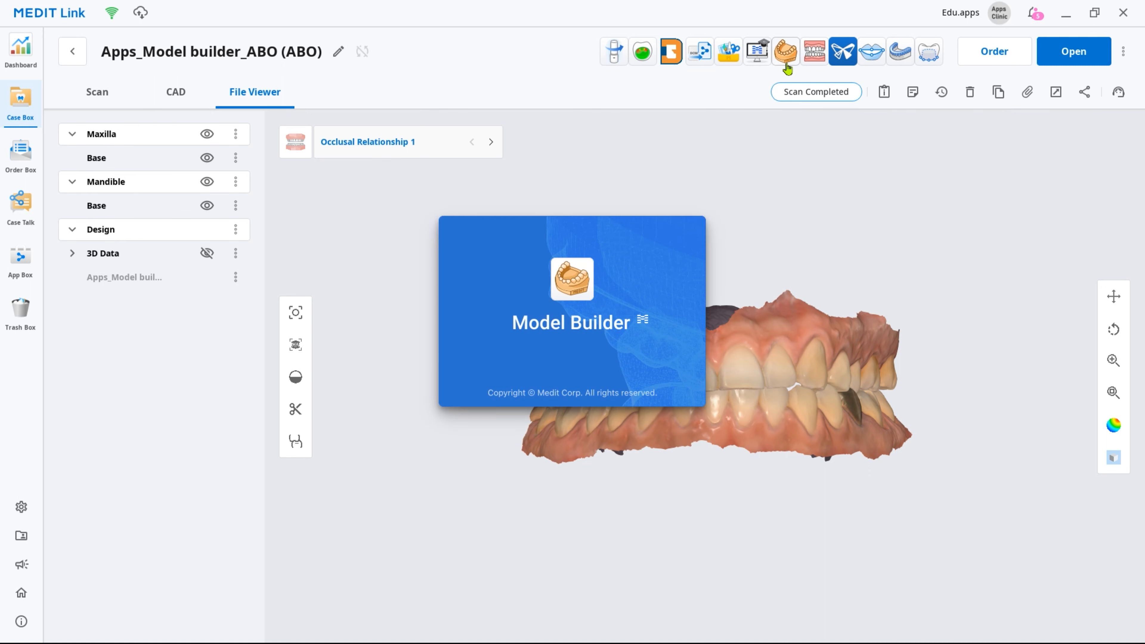
pyautogui.click(786, 51)
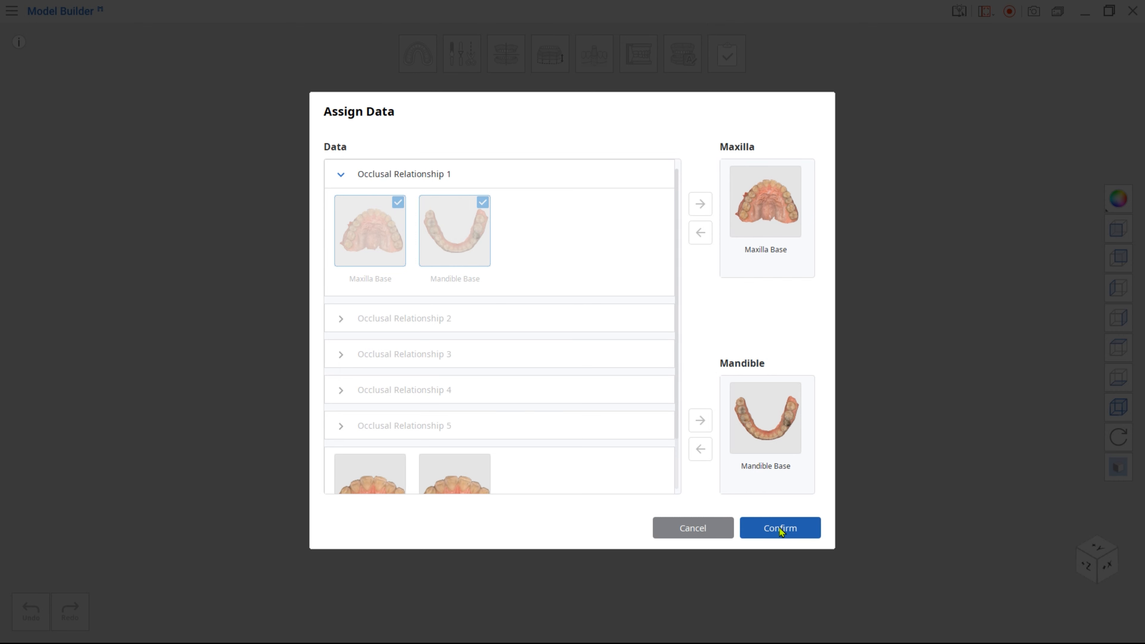
# Confirm data assignment, expand the kept area and paint in the palate, then continue past trimming
pyautogui.click(780, 529)
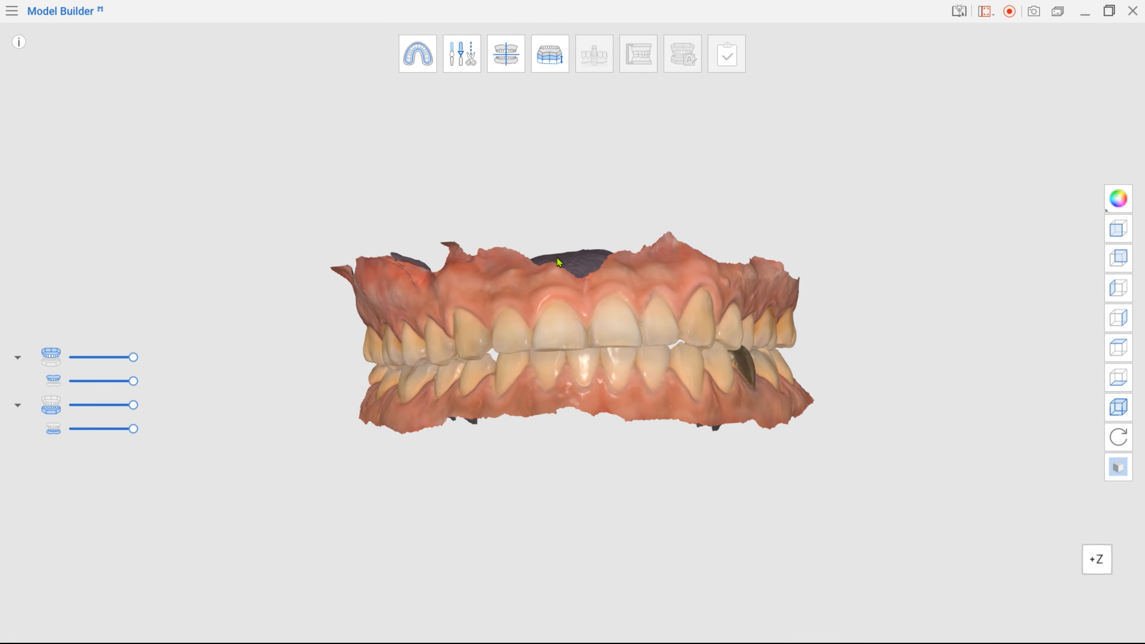
pyautogui.click(416, 55)
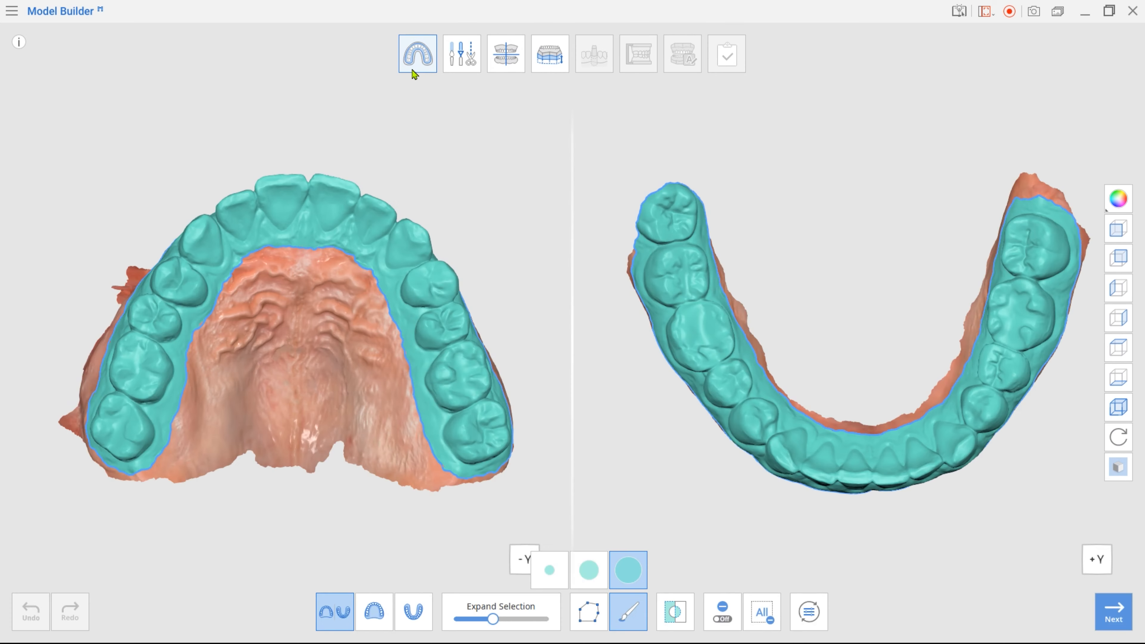
pyautogui.moveTo(494, 618); pyautogui.dragTo(500, 619)
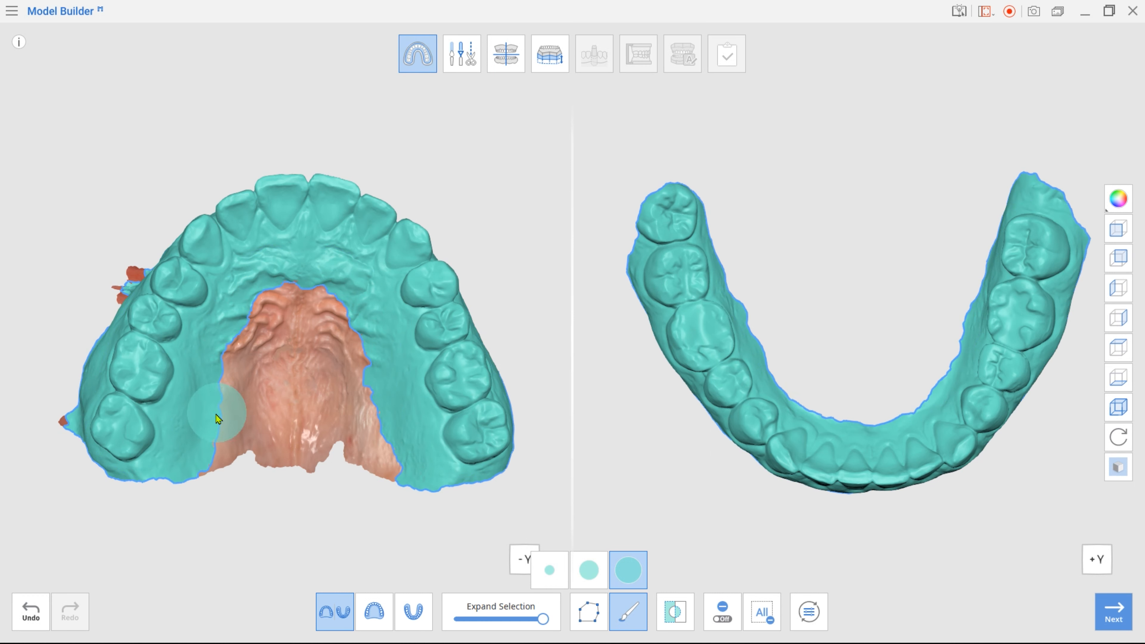
pyautogui.moveTo(219, 416); pyautogui.dragTo(277, 302)
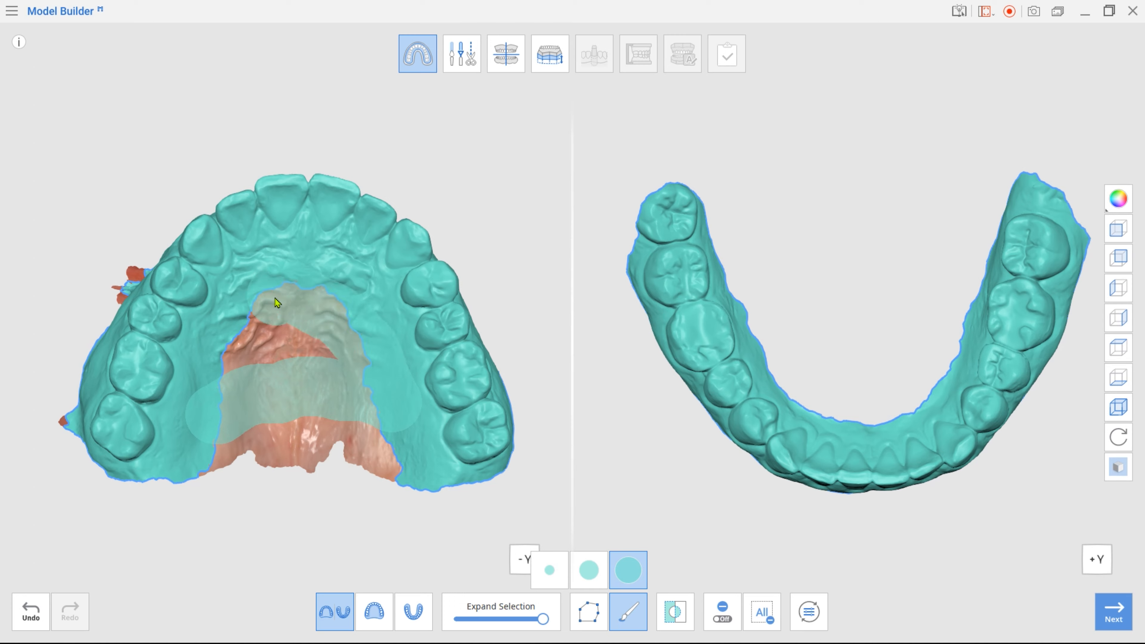
pyautogui.moveTo(277, 303); pyautogui.dragTo(162, 432)
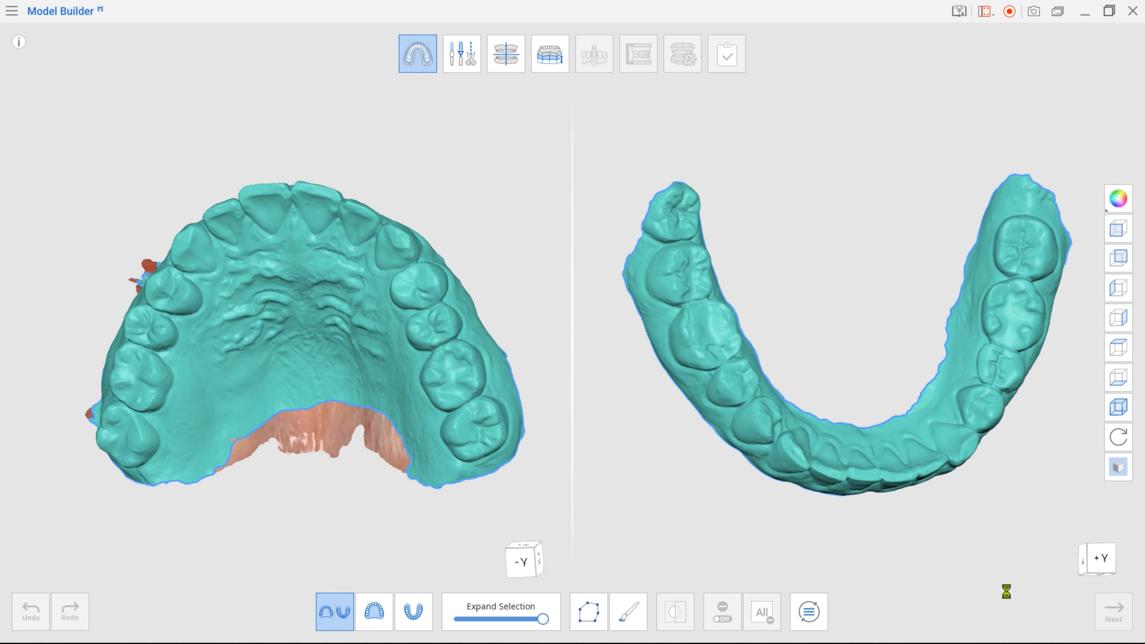
pyautogui.click(461, 54)
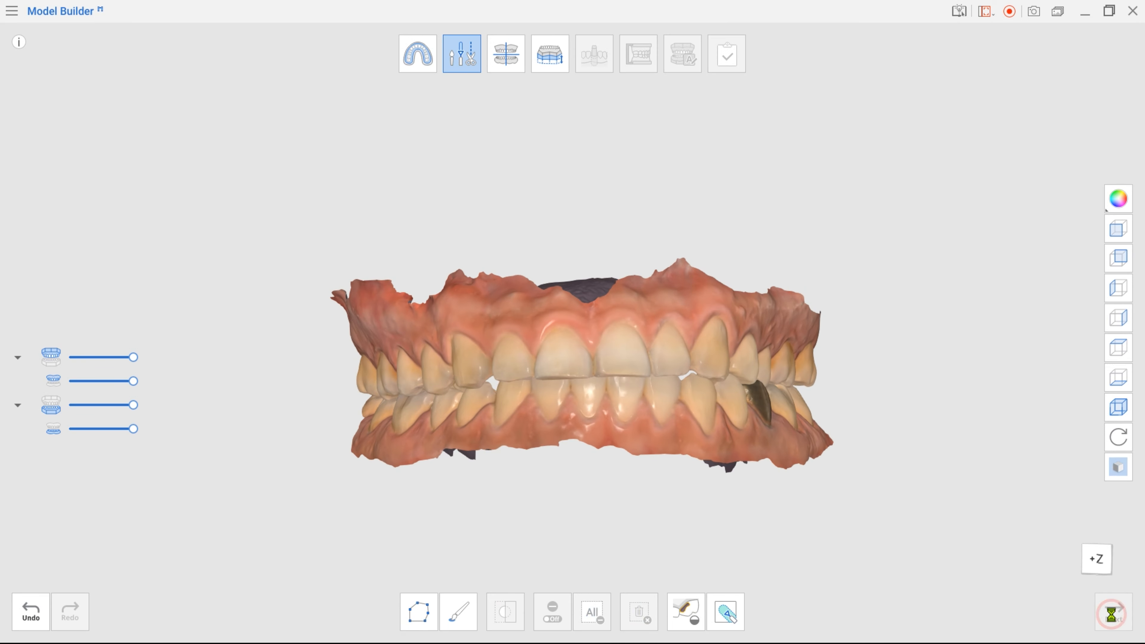
pyautogui.click(506, 54)
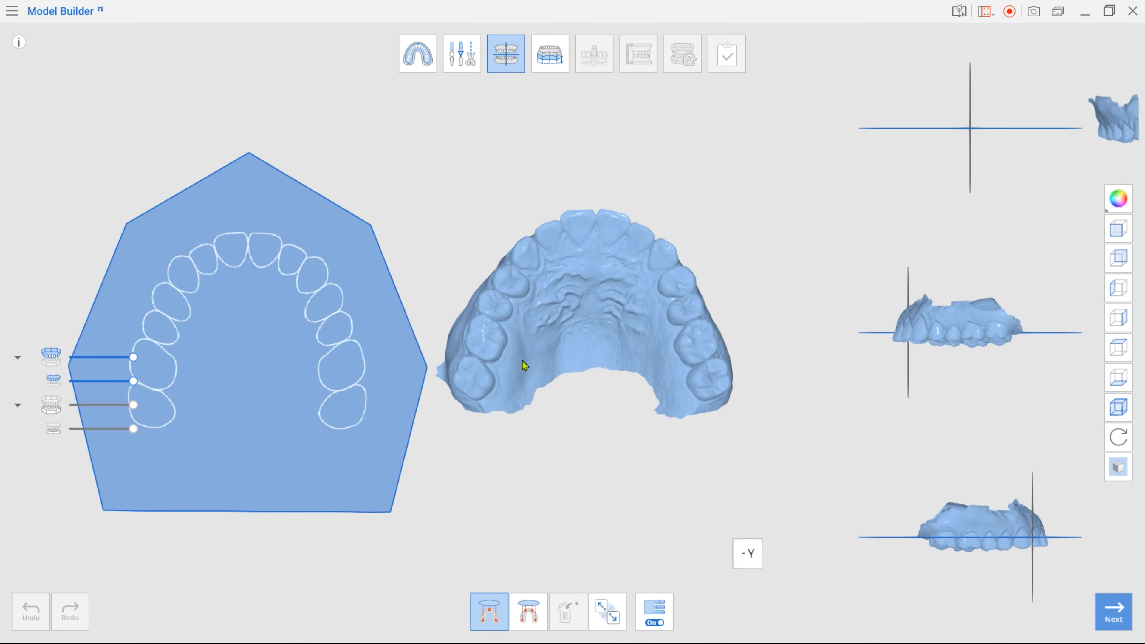
# Place occlusal plane landmark points on the maxilla molar and incisors
pyautogui.click(465, 366)
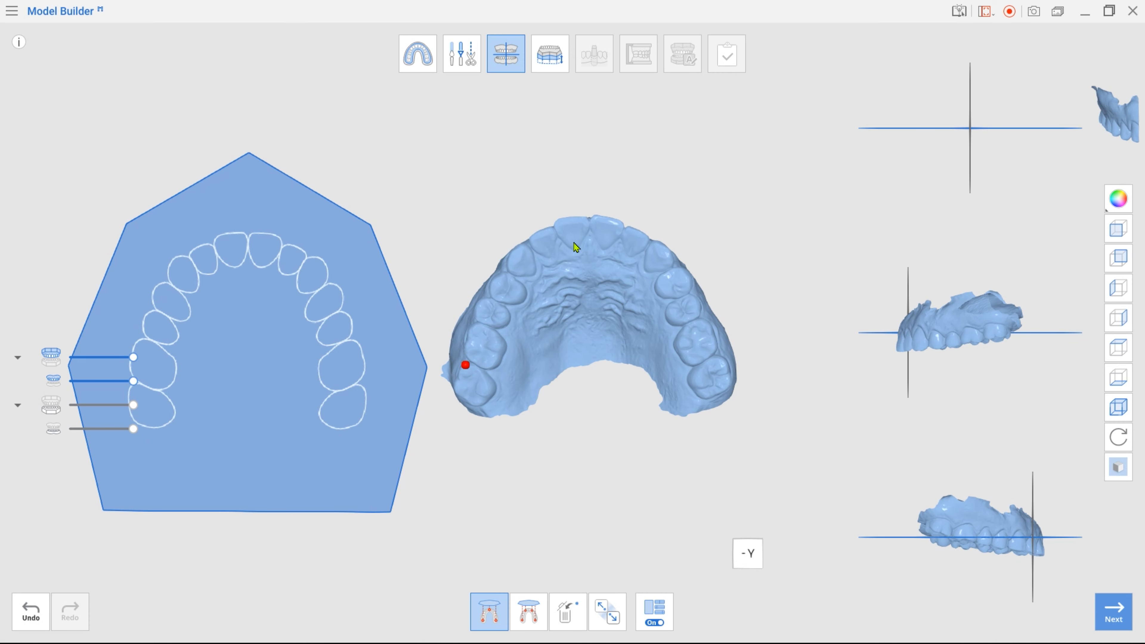
pyautogui.click(724, 362)
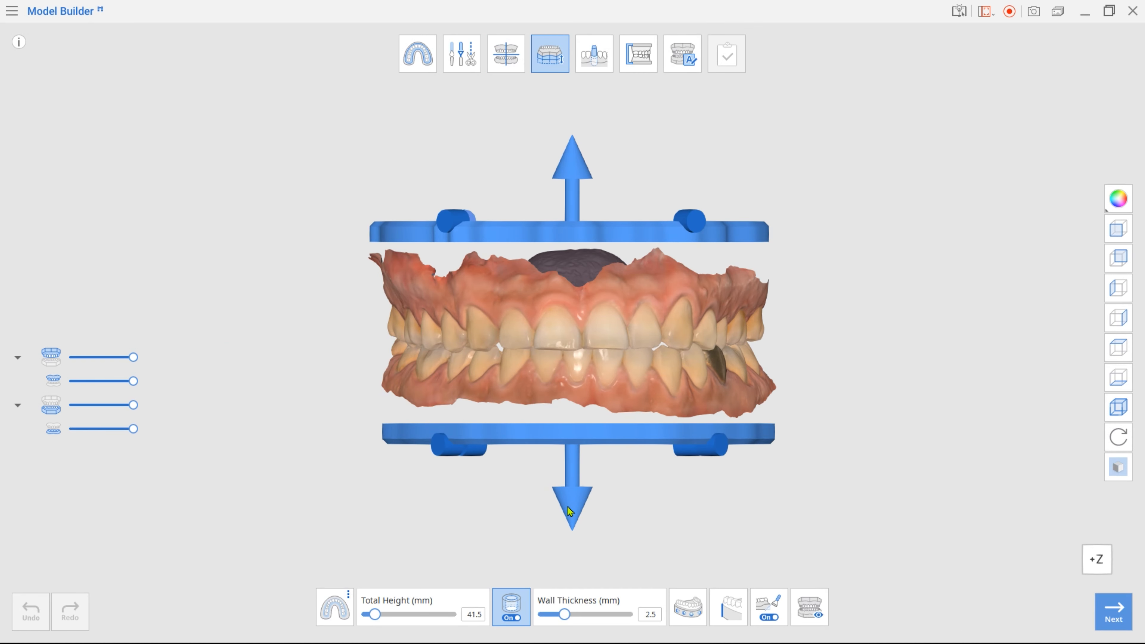
# Lower the base total height and choose the ABO Model base type
pyautogui.moveTo(571, 511); pyautogui.dragTo(571, 497)
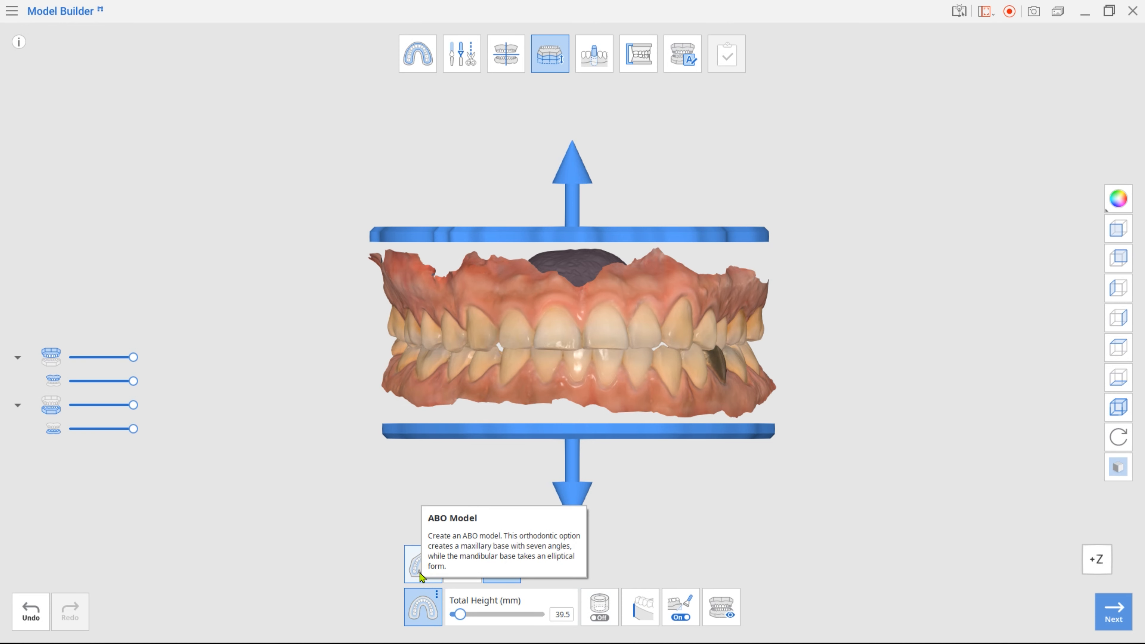
pyautogui.click(418, 568)
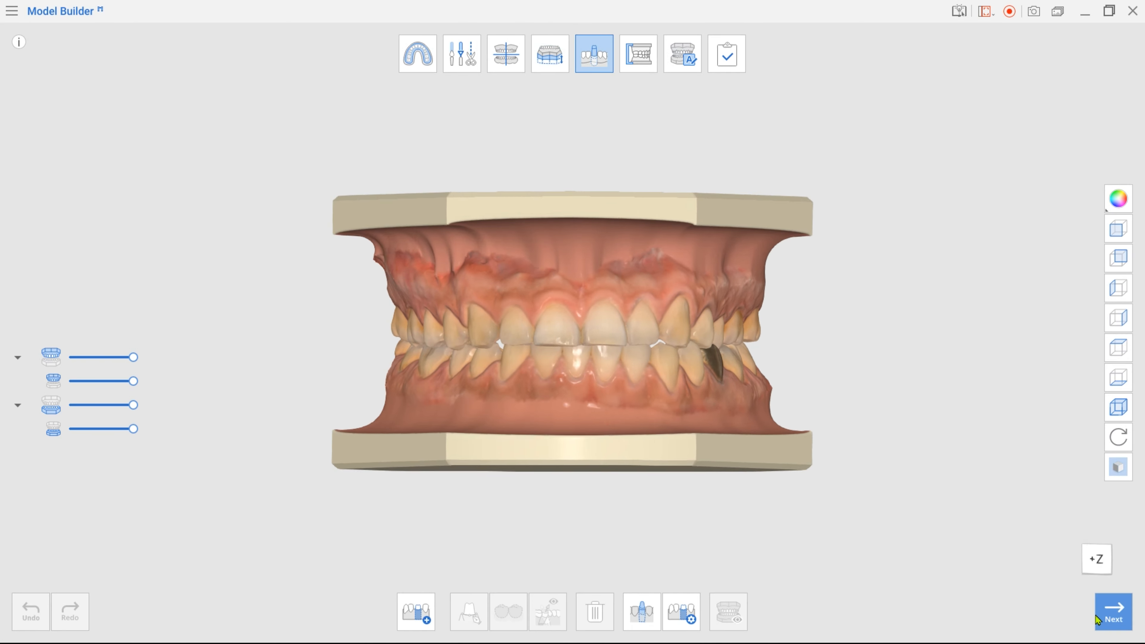
# Thicken the second articulator post to 7.1 mm and continue to labelling
pyautogui.click(637, 54)
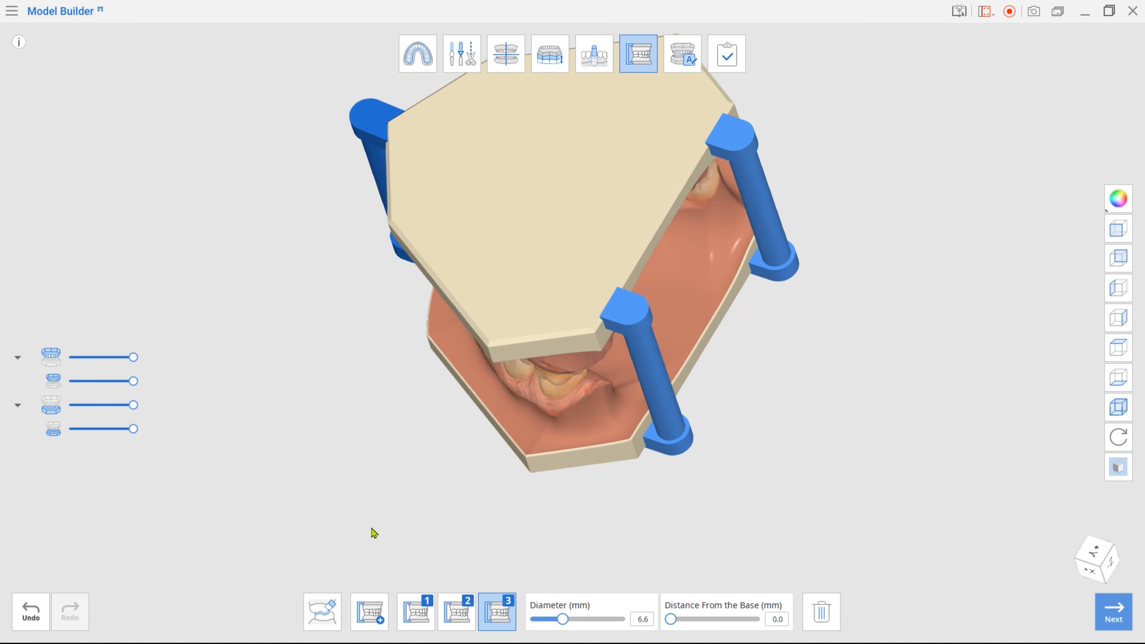
pyautogui.click(457, 616)
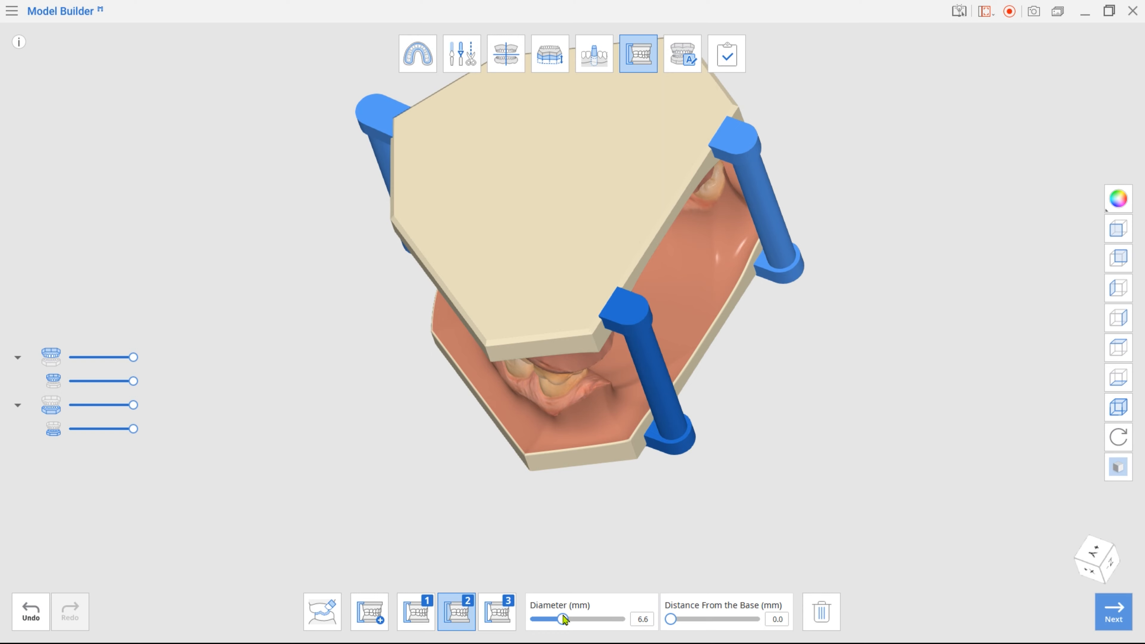
pyautogui.moveTo(564, 619); pyautogui.dragTo(572, 619)
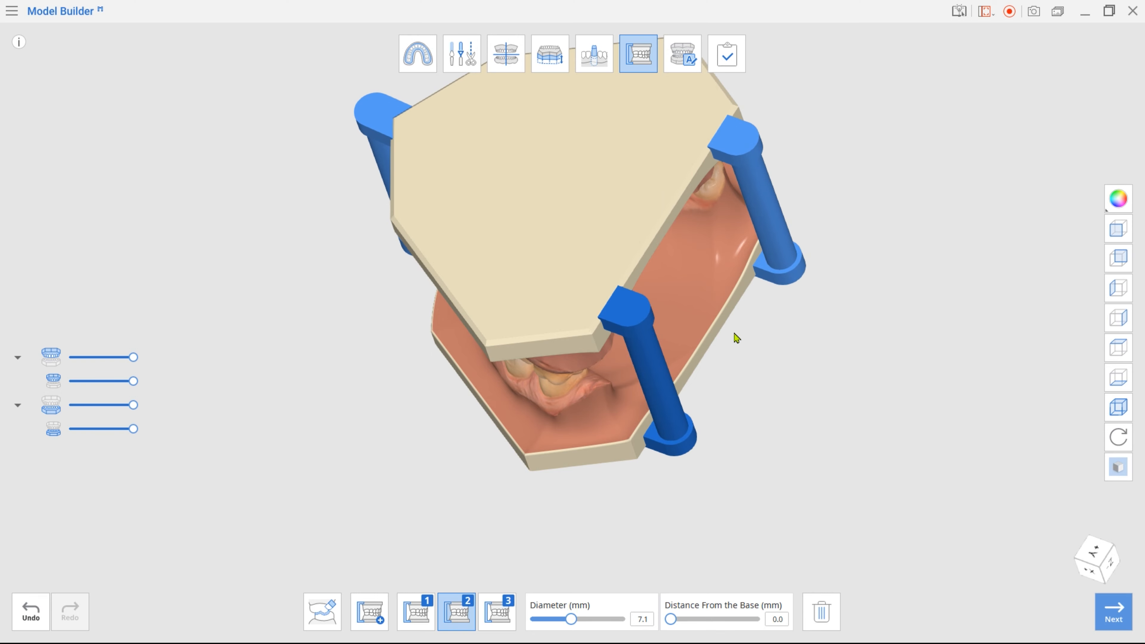
pyautogui.click(417, 614)
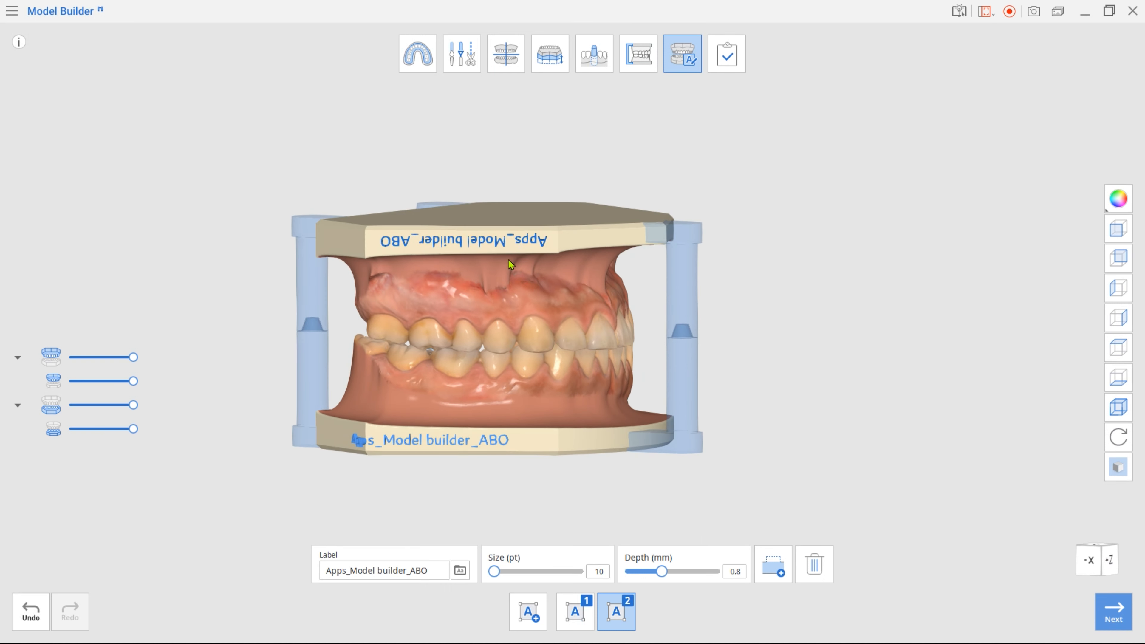
# Complete the ABO model so it saves back to the case in MEDIT Link
pyautogui.click(576, 614)
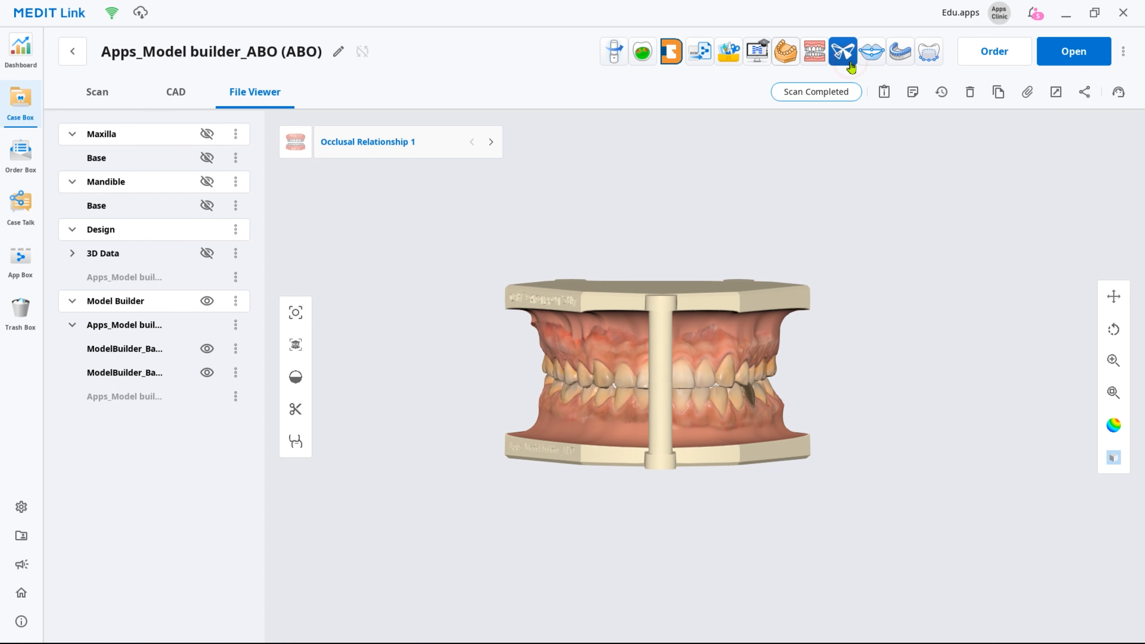
# Send only the two ModelBuilder base files to PreForm, excluding the scan STLs
pyautogui.click(843, 51)
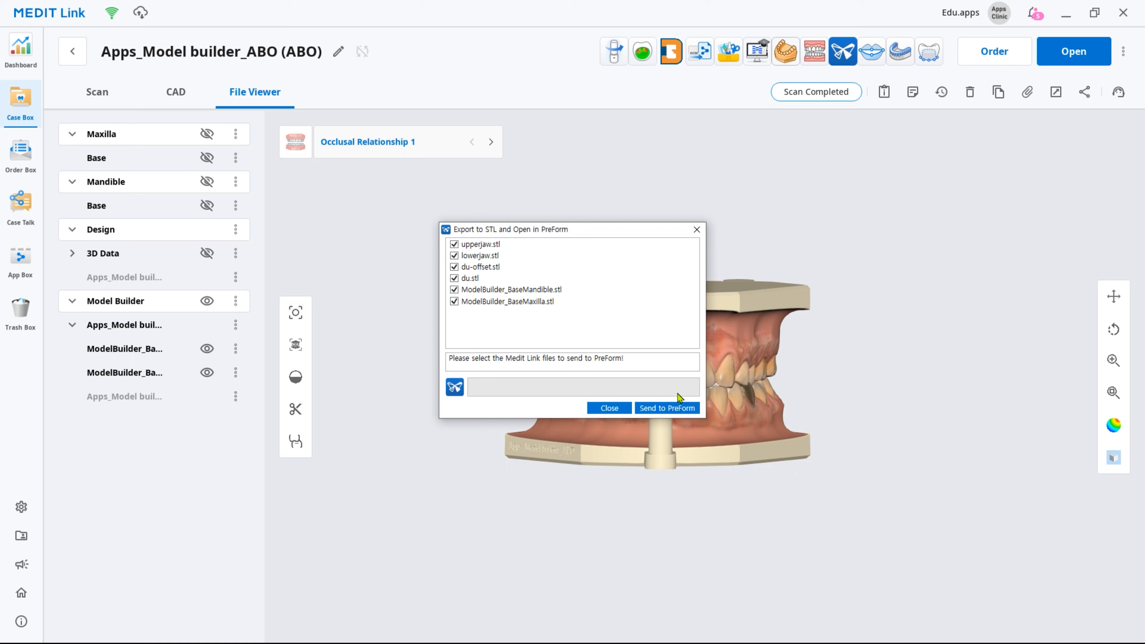
pyautogui.click(667, 408)
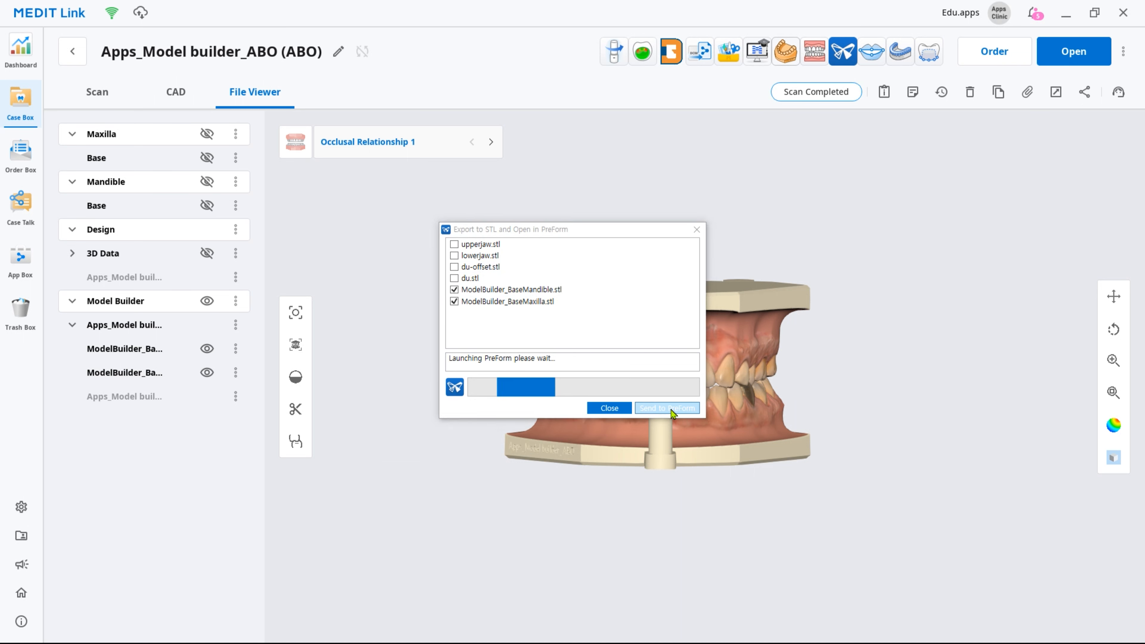
pyautogui.click(668, 408)
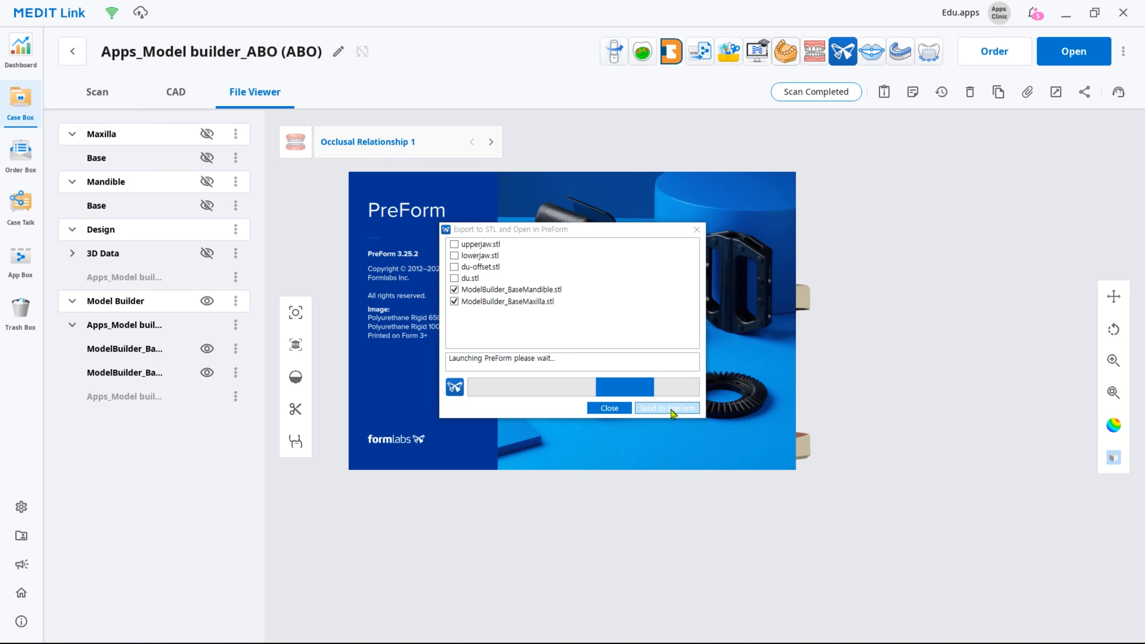
pyautogui.click(668, 408)
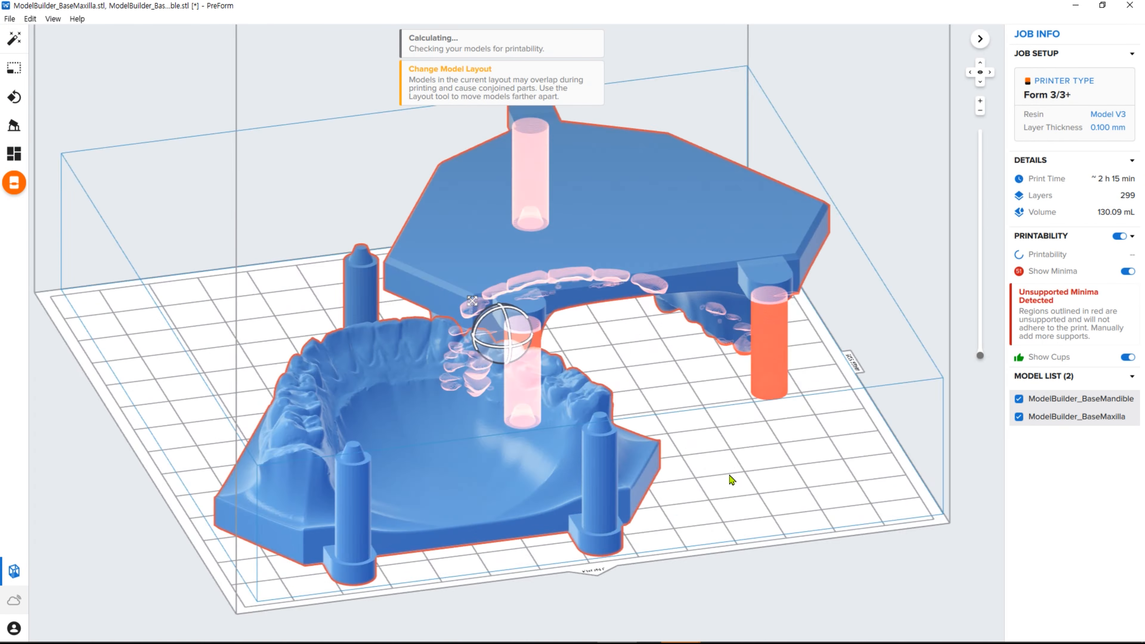
pyautogui.click(13, 98)
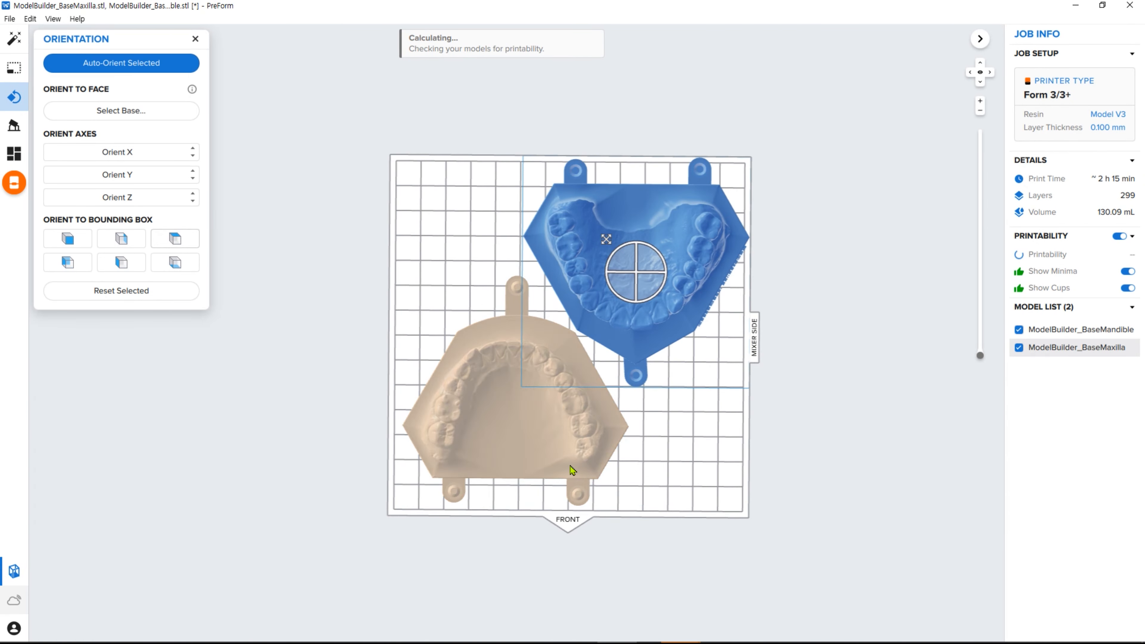